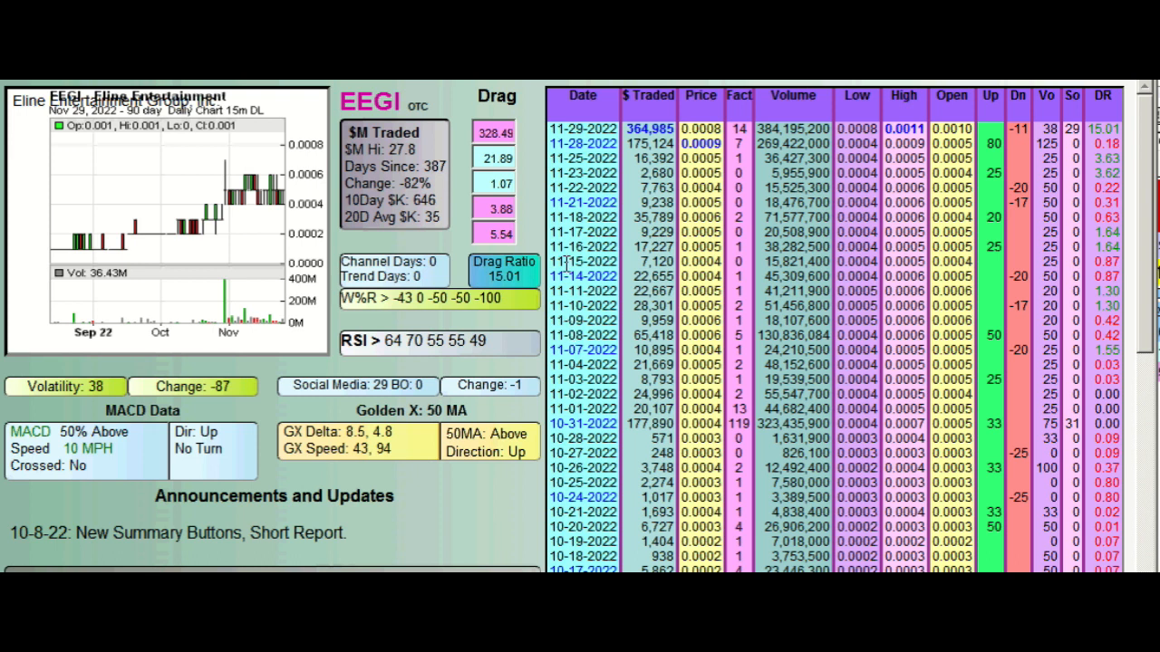
pyautogui.moveTo(653, 344)
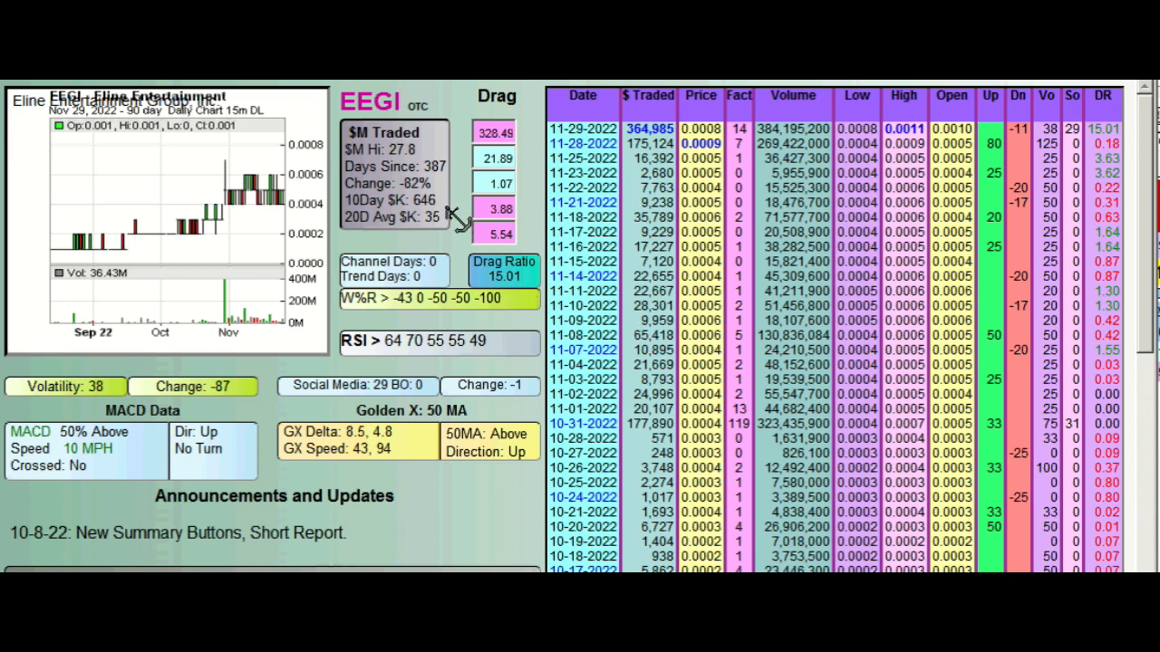
pyautogui.moveTo(164, 262)
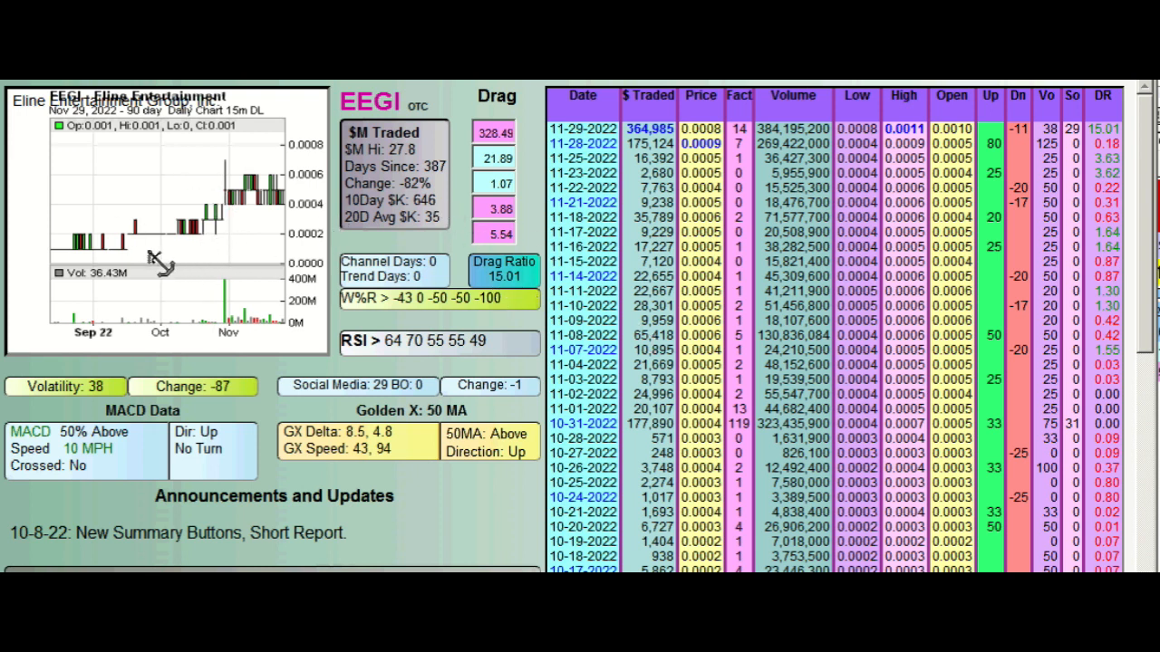
pyautogui.moveTo(766, 408)
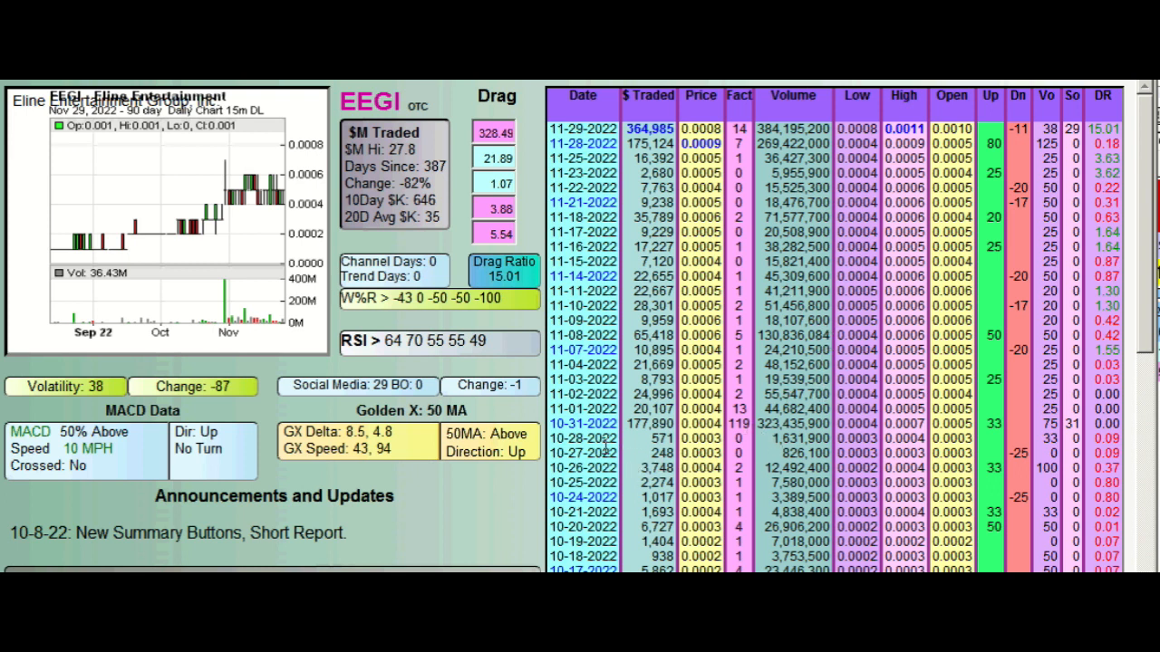
pyautogui.moveTo(639, 444)
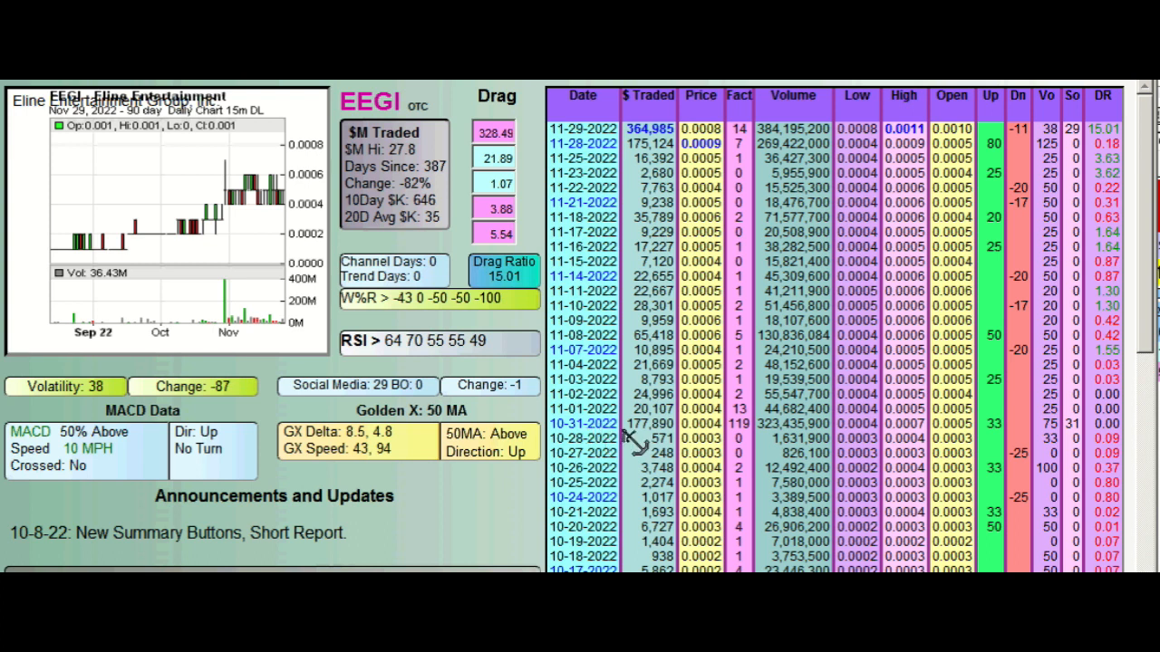
pyautogui.moveTo(847, 445)
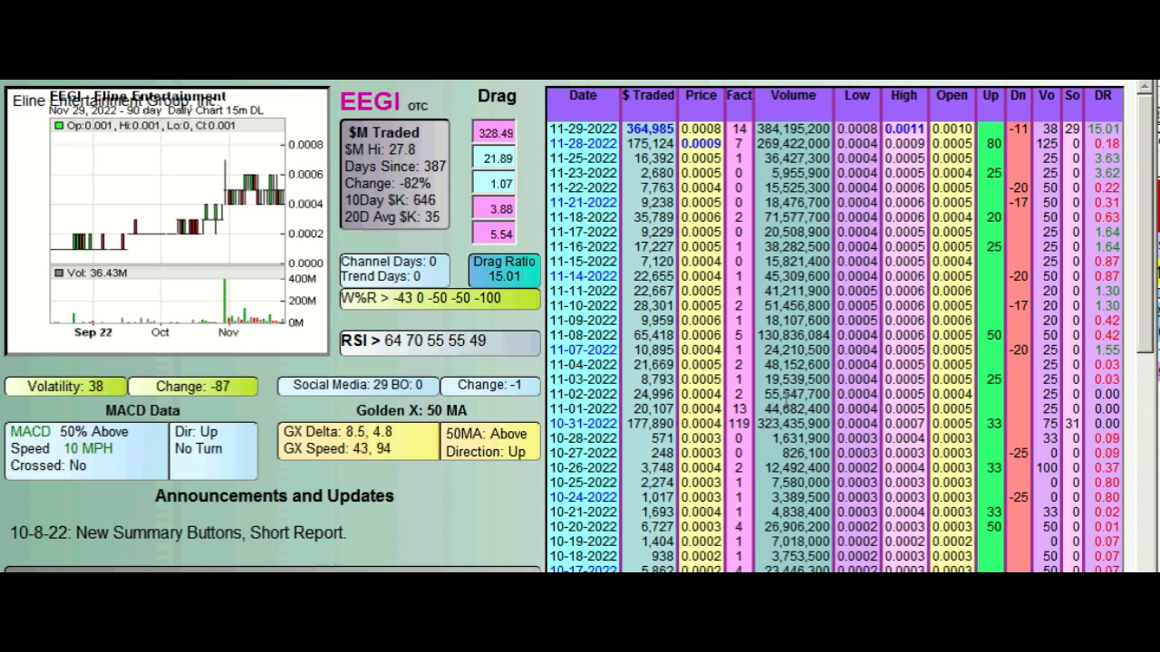
pyautogui.moveTo(730, 340)
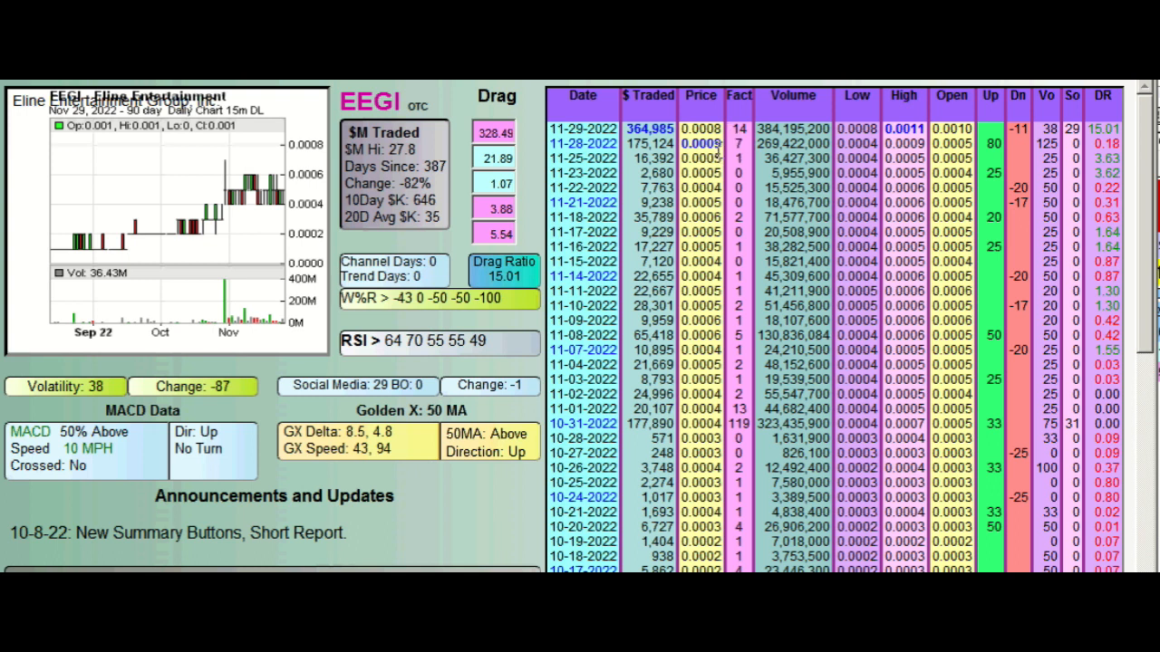
pyautogui.moveTo(739, 150)
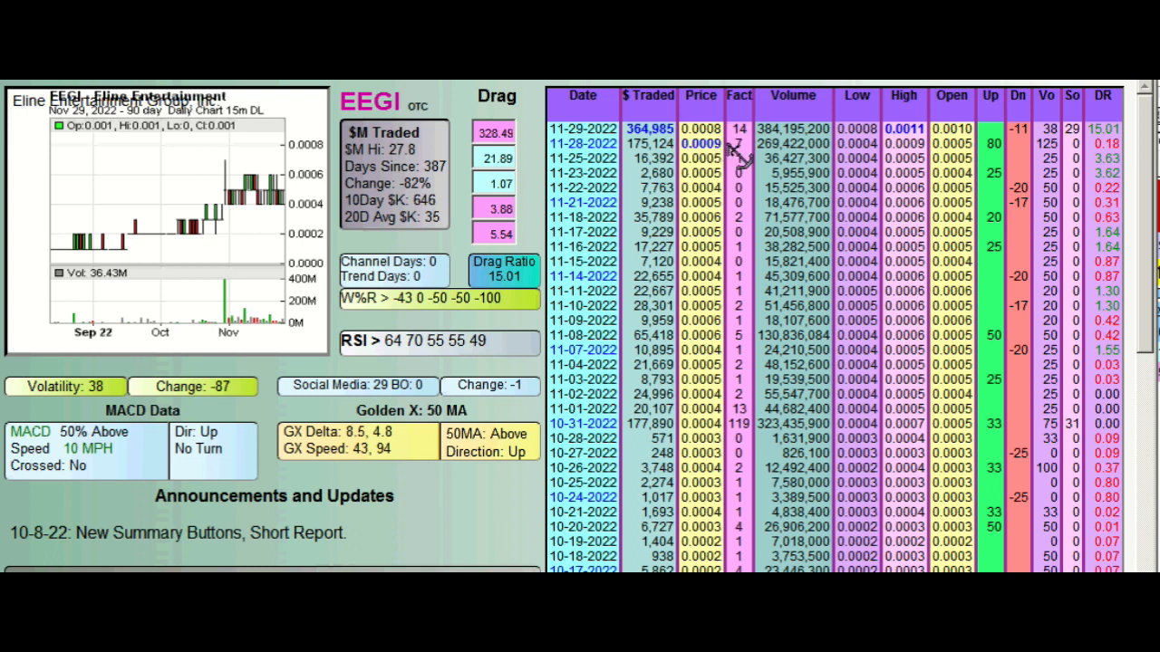
pyautogui.moveTo(892, 136)
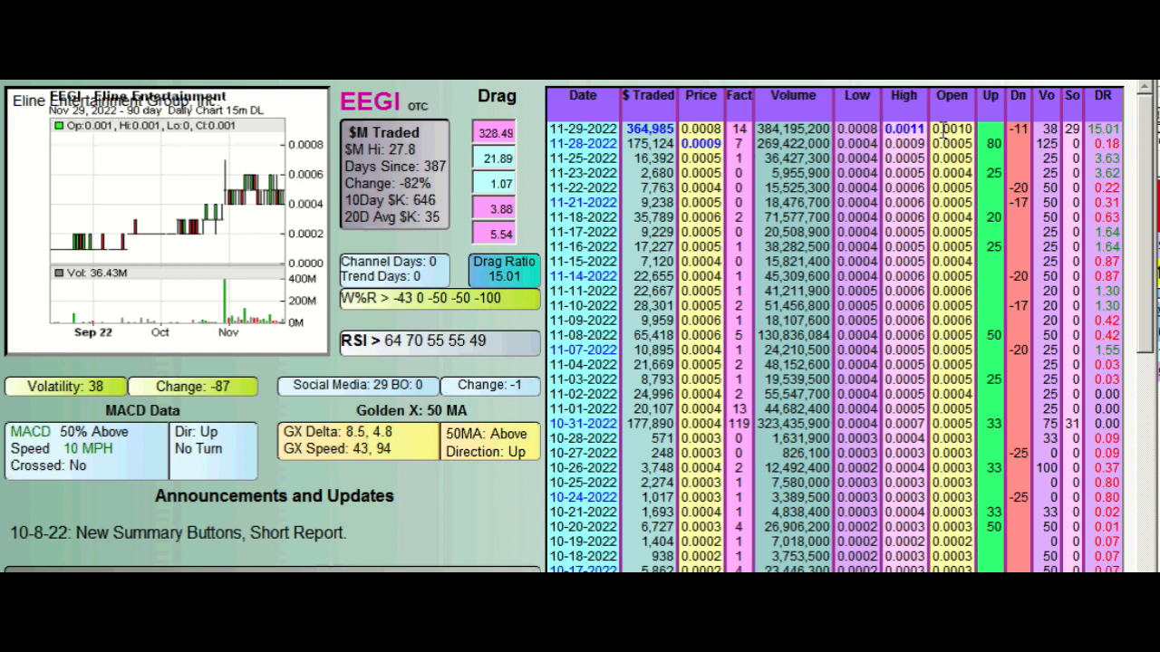
pyautogui.moveTo(943, 145)
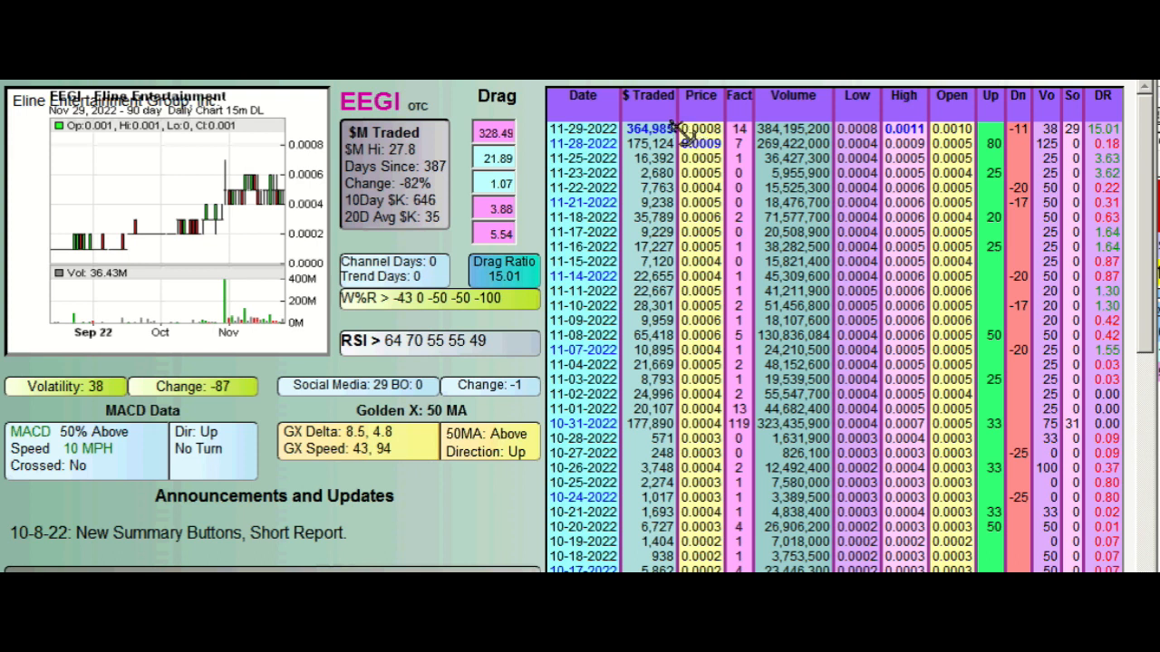
pyautogui.moveTo(689, 240)
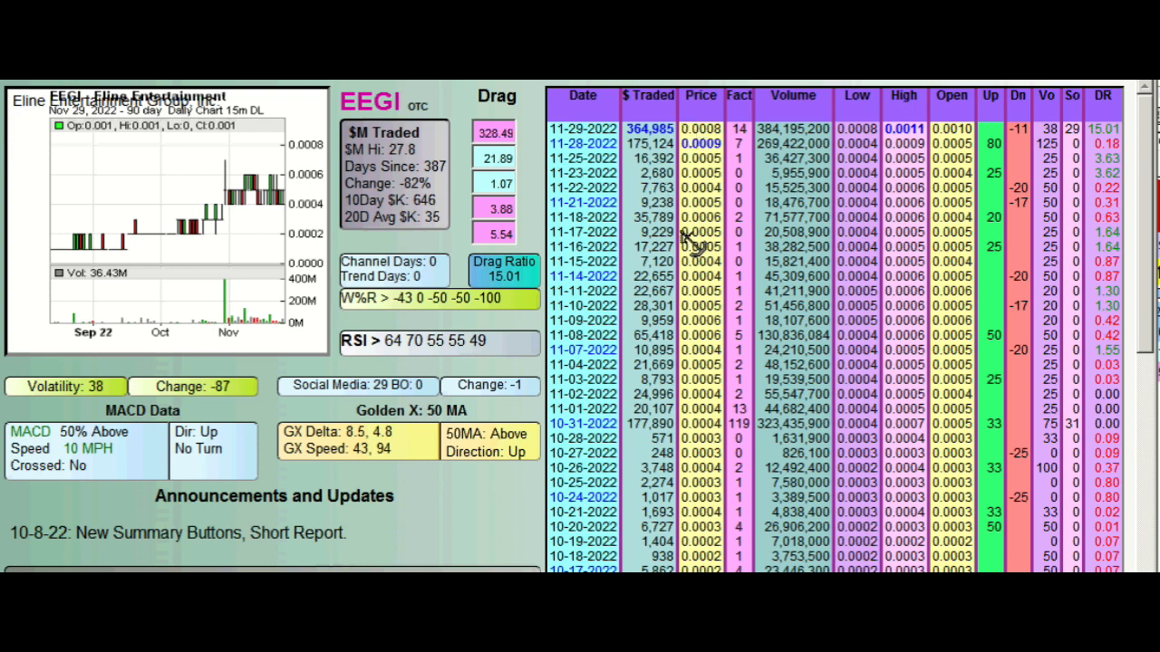
pyautogui.moveTo(733, 253)
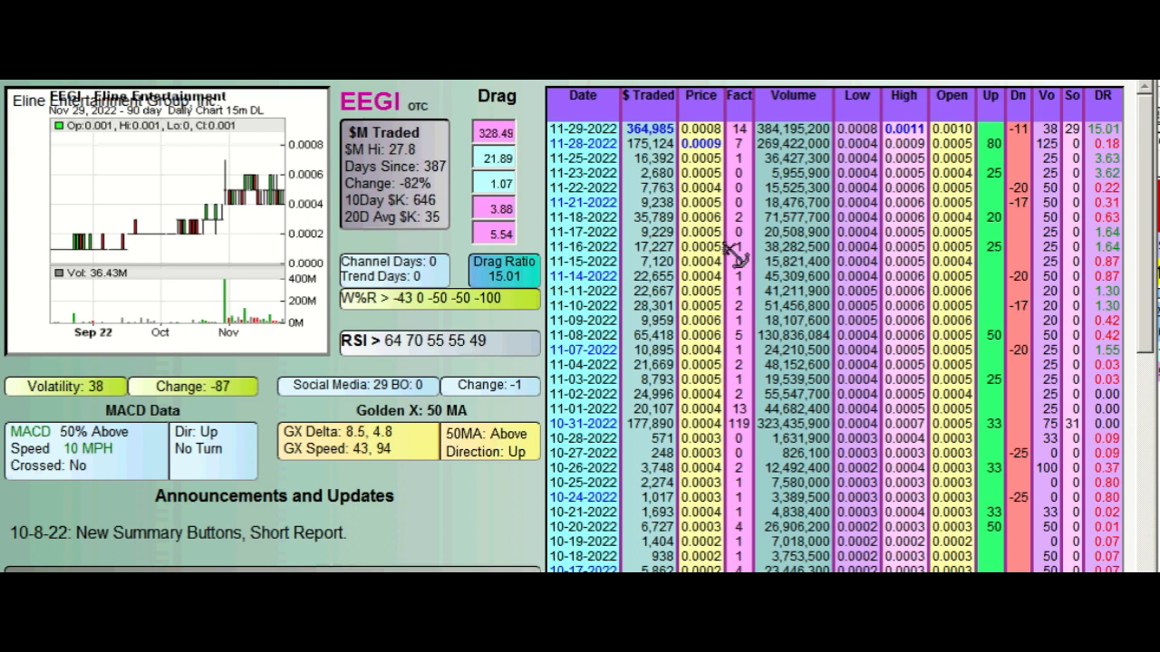
pyautogui.moveTo(1042, 137)
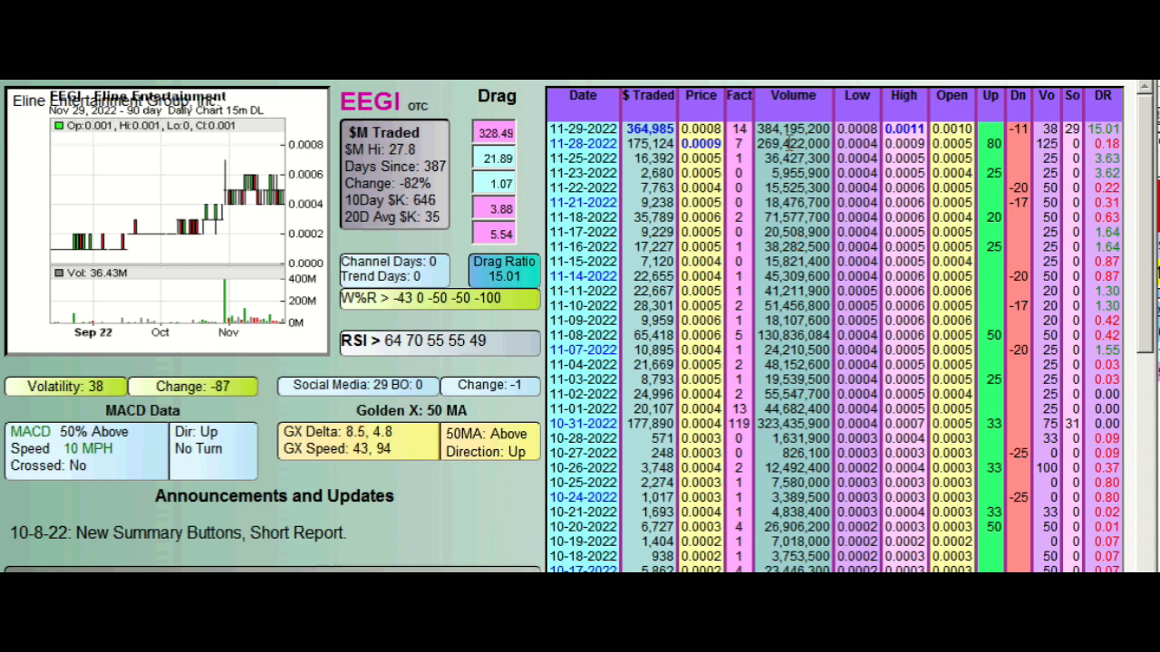
pyautogui.moveTo(788, 145)
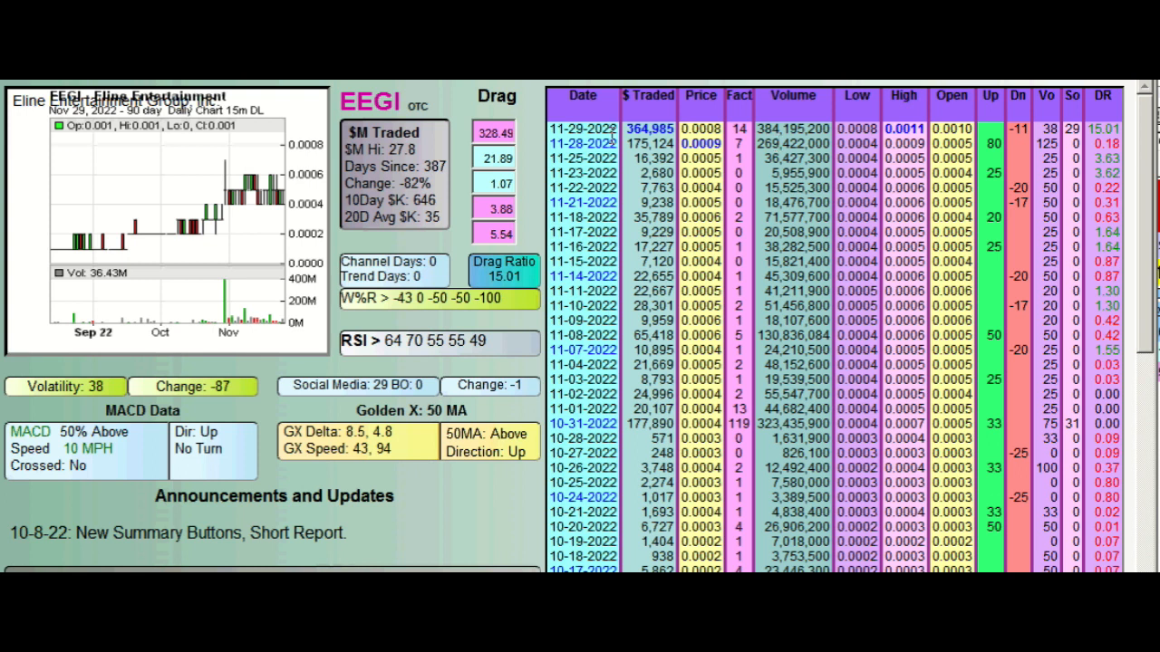
pyautogui.moveTo(893, 154)
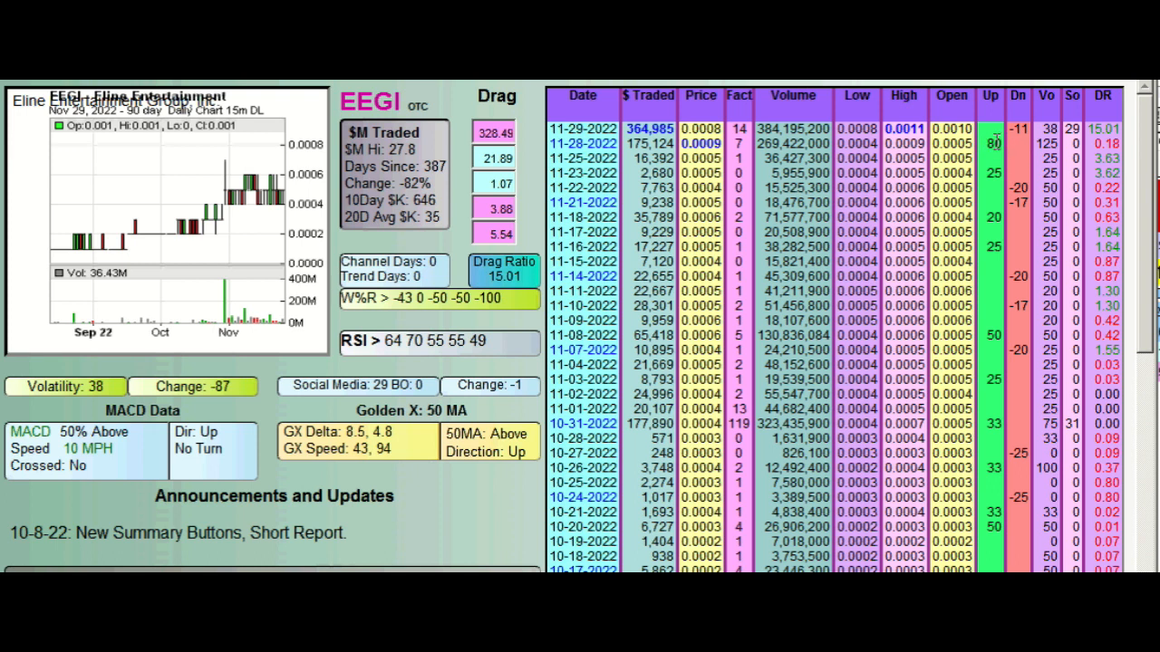
pyautogui.moveTo(884, 173)
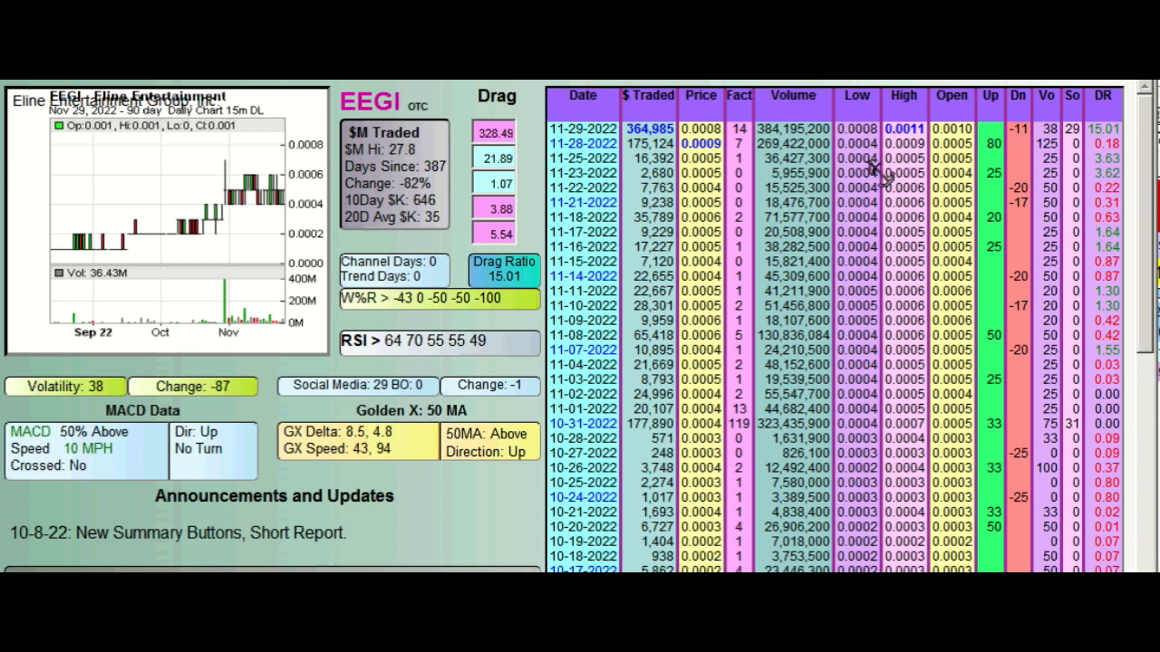
pyautogui.moveTo(879, 172)
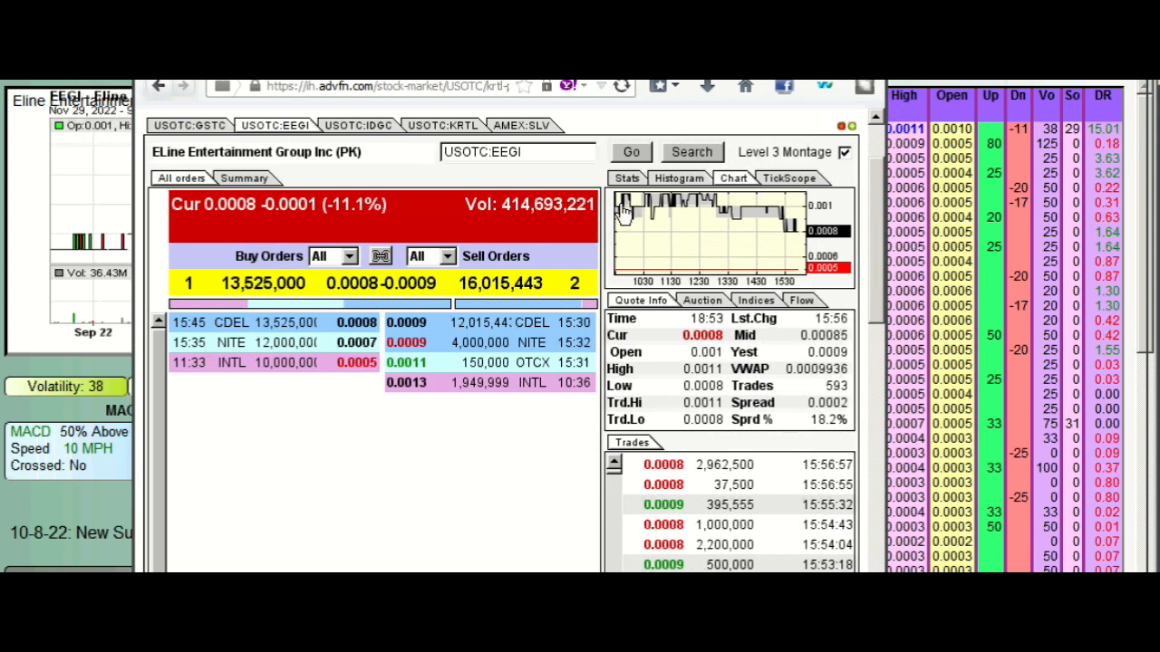
pyautogui.moveTo(748, 213)
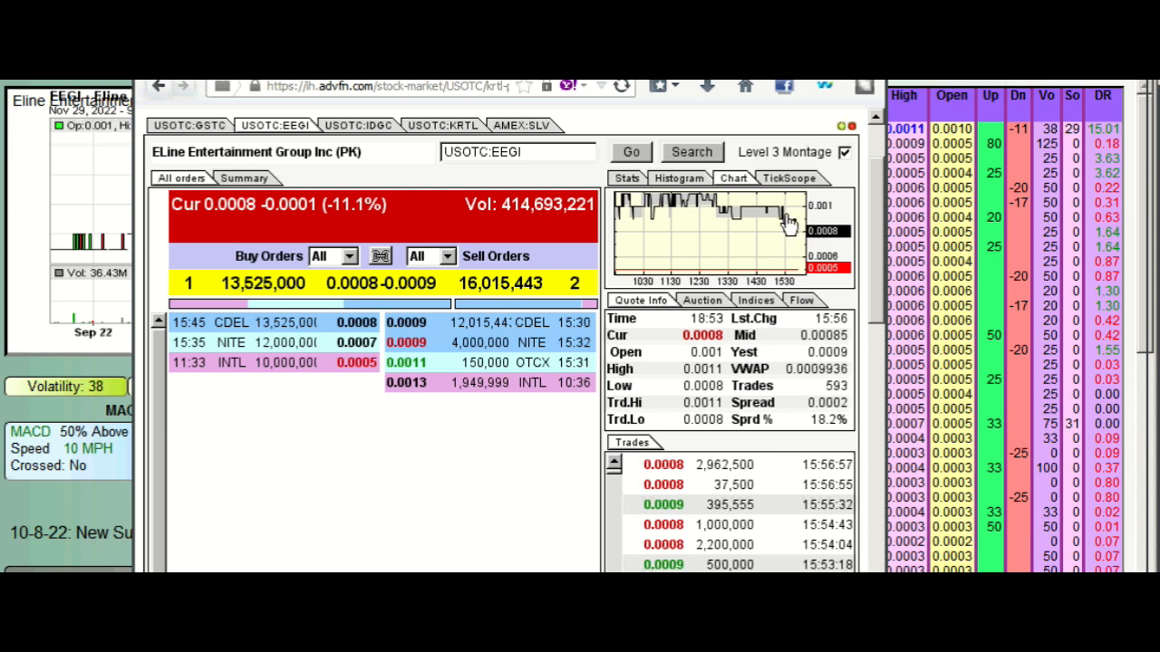
pyautogui.moveTo(591, 322)
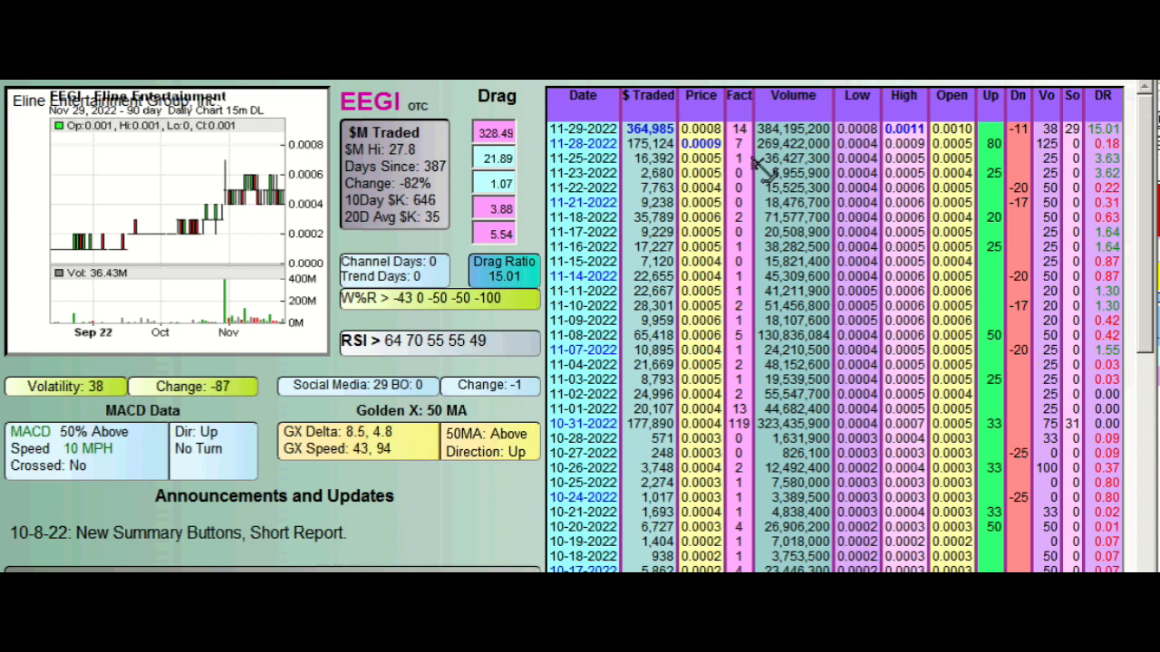
pyautogui.moveTo(757, 194)
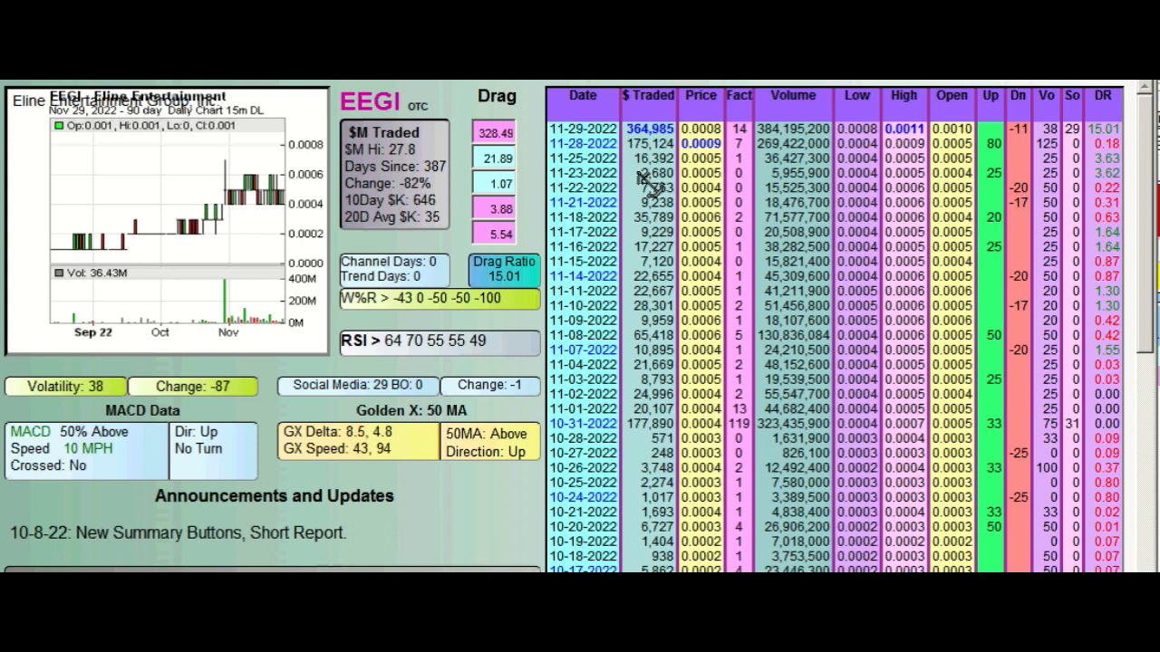
pyautogui.moveTo(646, 185)
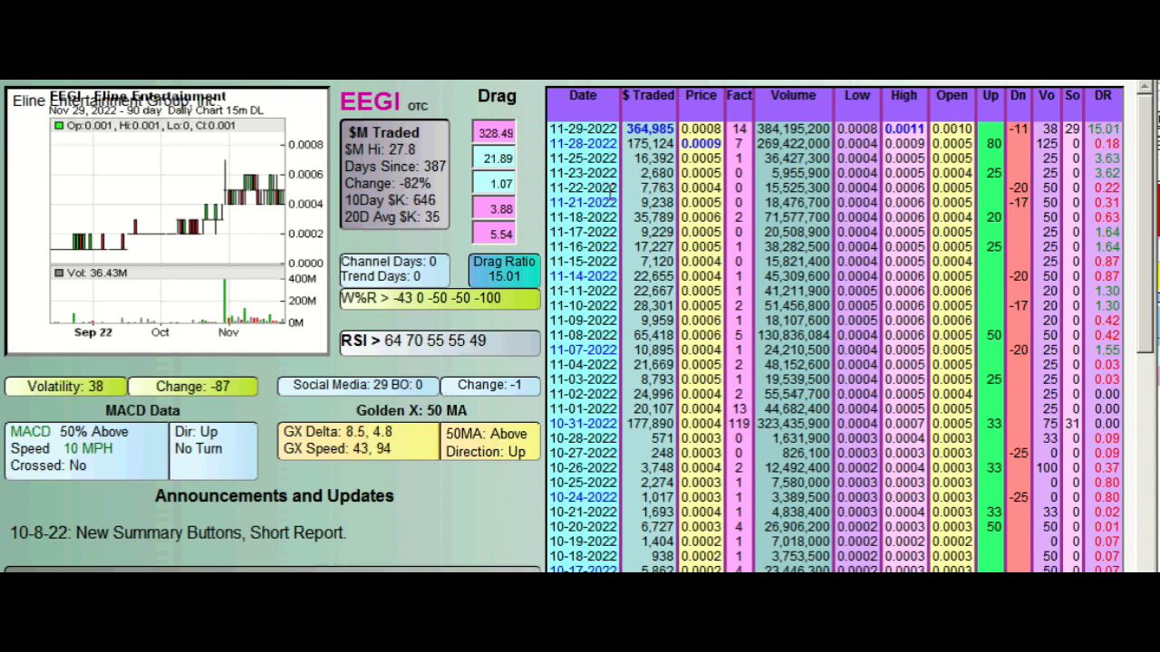
pyautogui.moveTo(580, 315)
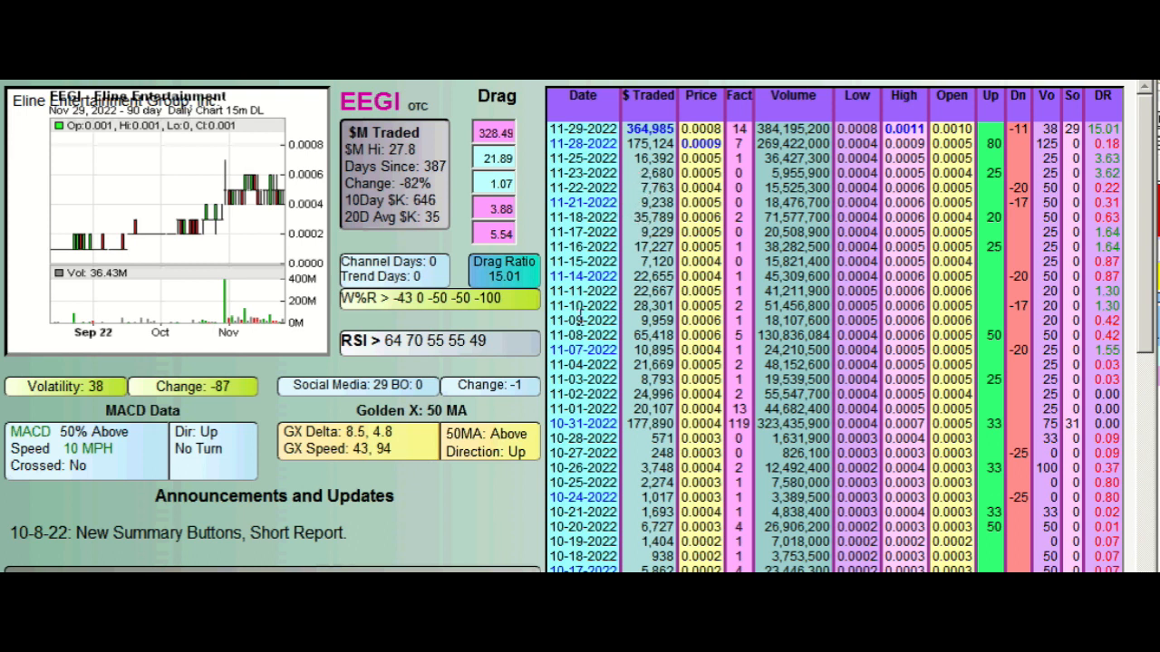